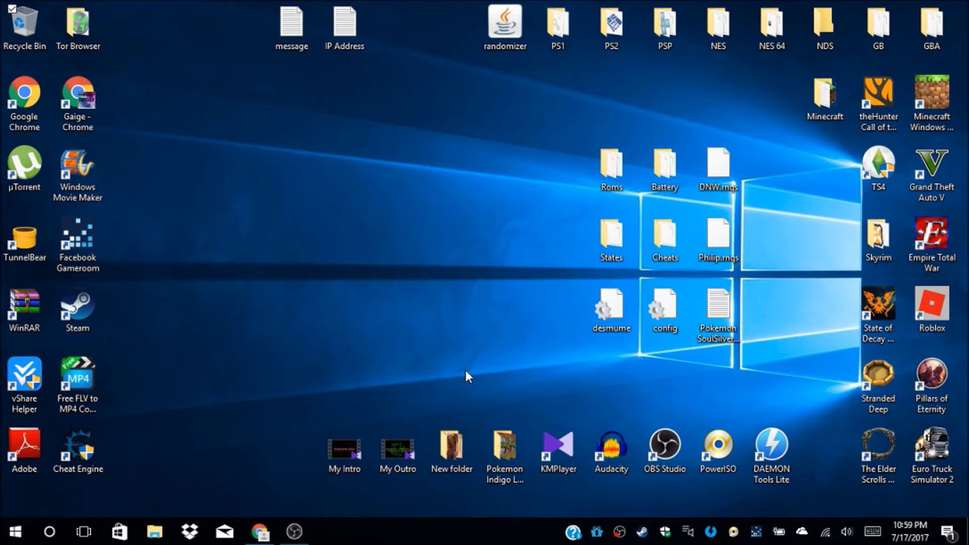
pyautogui.moveTo(303, 482)
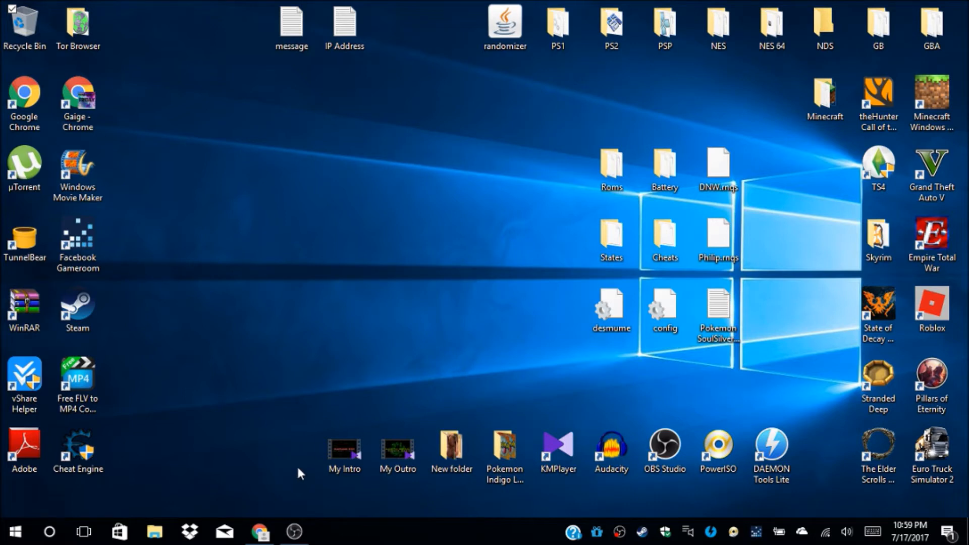
# Step: Bring Chrome to the front, showing the rarlab.com WinRAR homepage tab
pyautogui.click(259, 531)
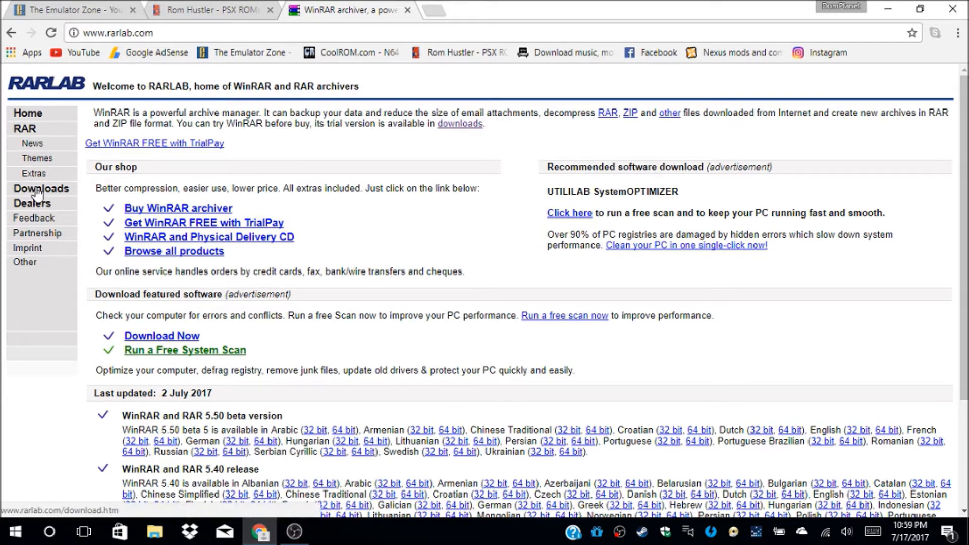
# Step: Open RARLAB's Downloads page and scroll through the localized WinRAR 5.50 beta versions
pyautogui.click(40, 188)
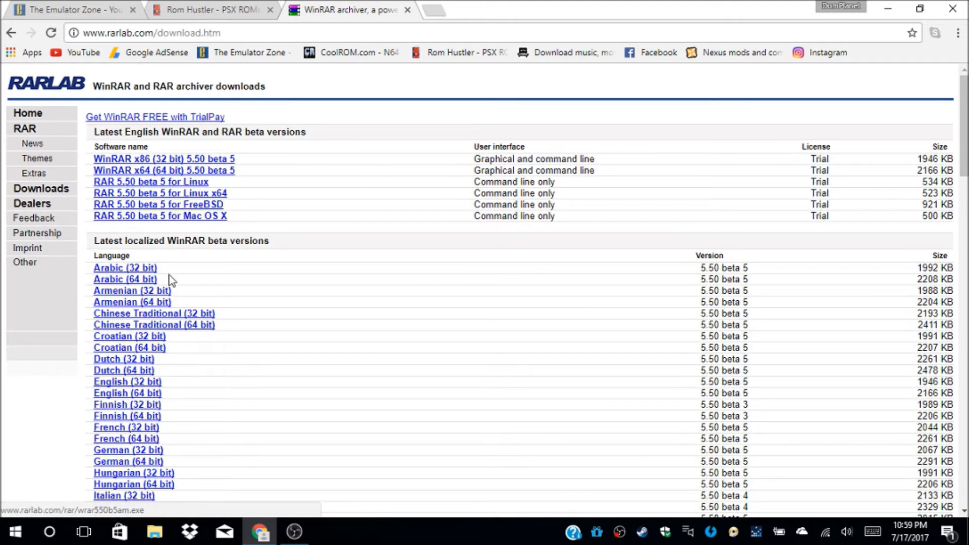
pyautogui.scroll(-3)
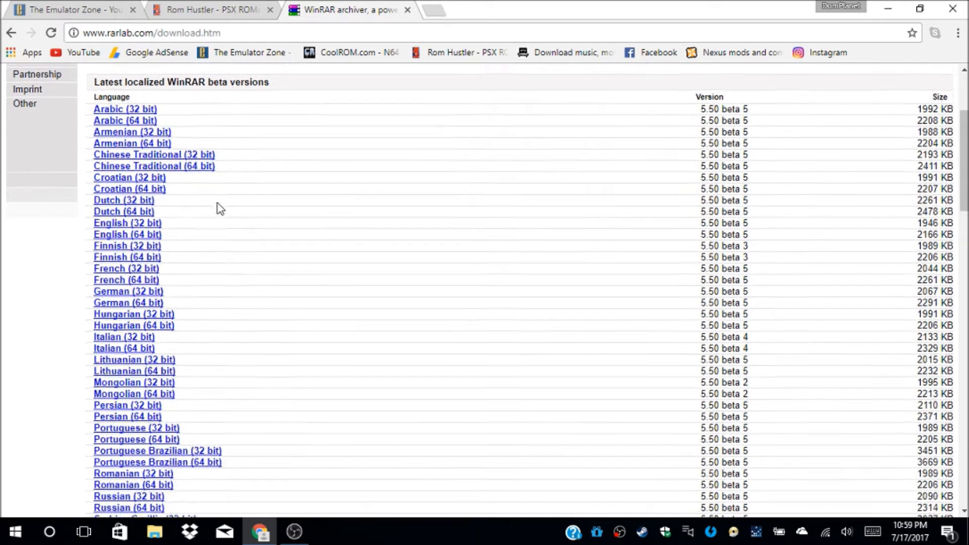
pyautogui.scroll(-3)
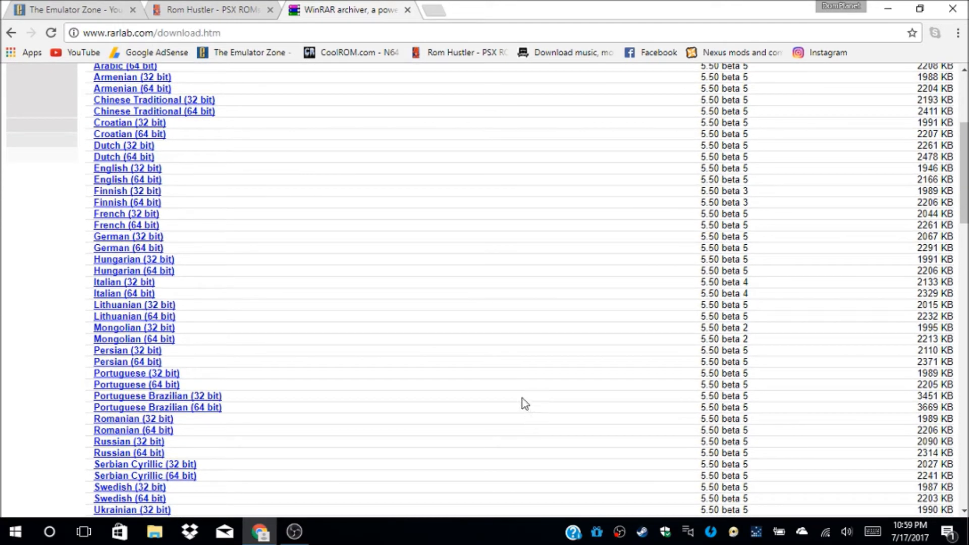
pyautogui.moveTo(565, 364)
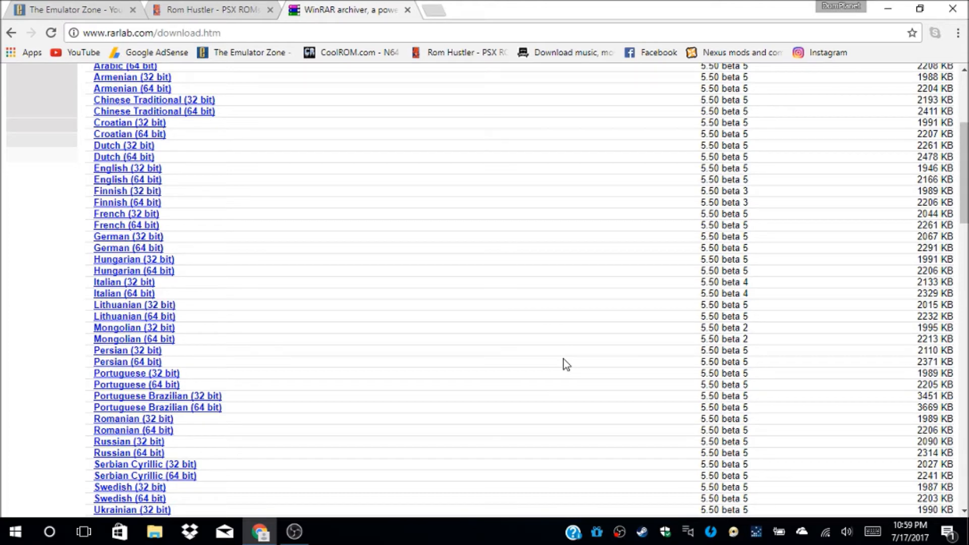
pyautogui.moveTo(399, 114)
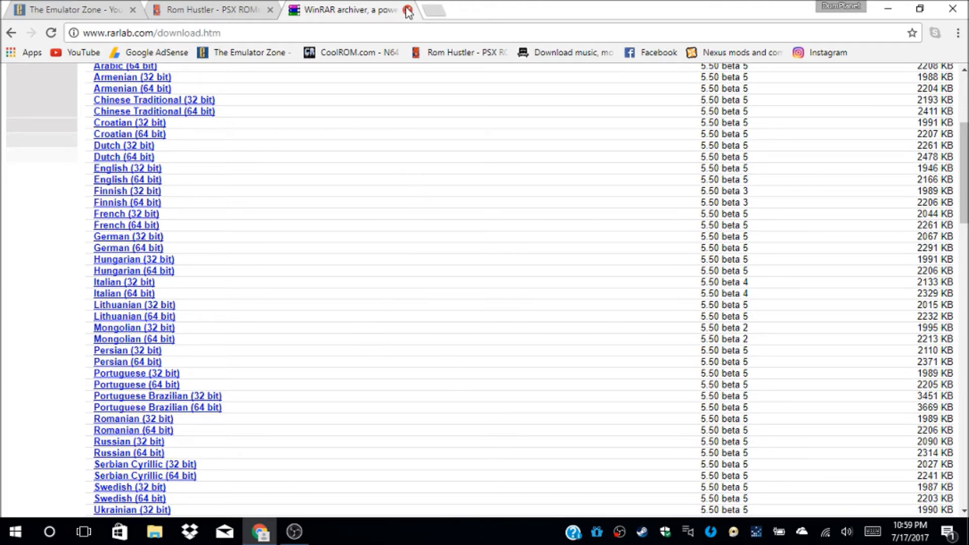
# Step: Close the WinRAR tab and scroll Emulator Zone's emulator list by console
pyautogui.click(407, 10)
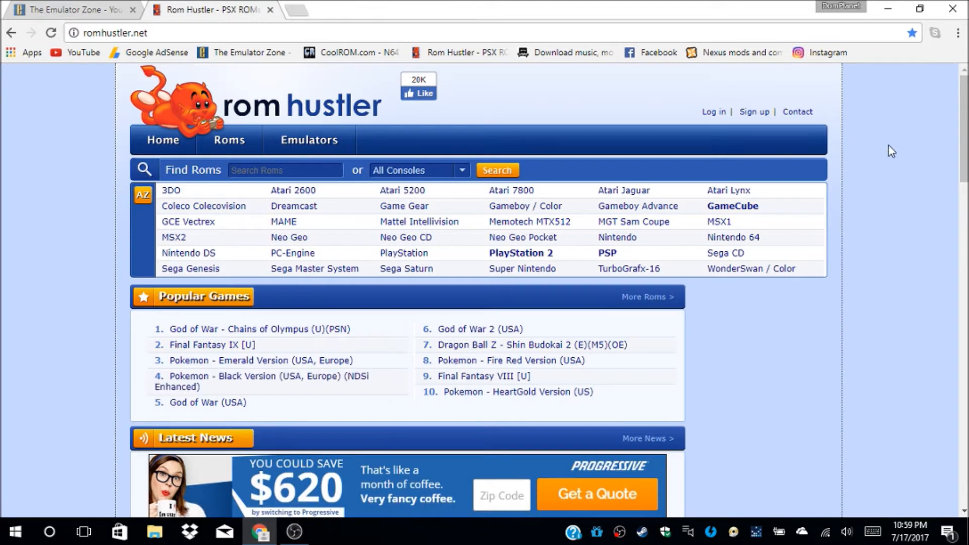
pyautogui.moveTo(209, 69)
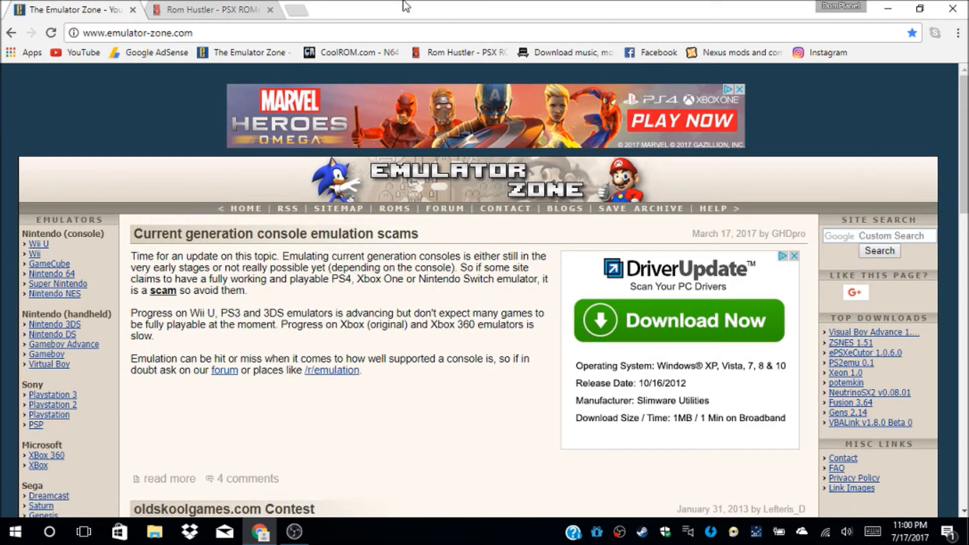
pyautogui.scroll(-3)
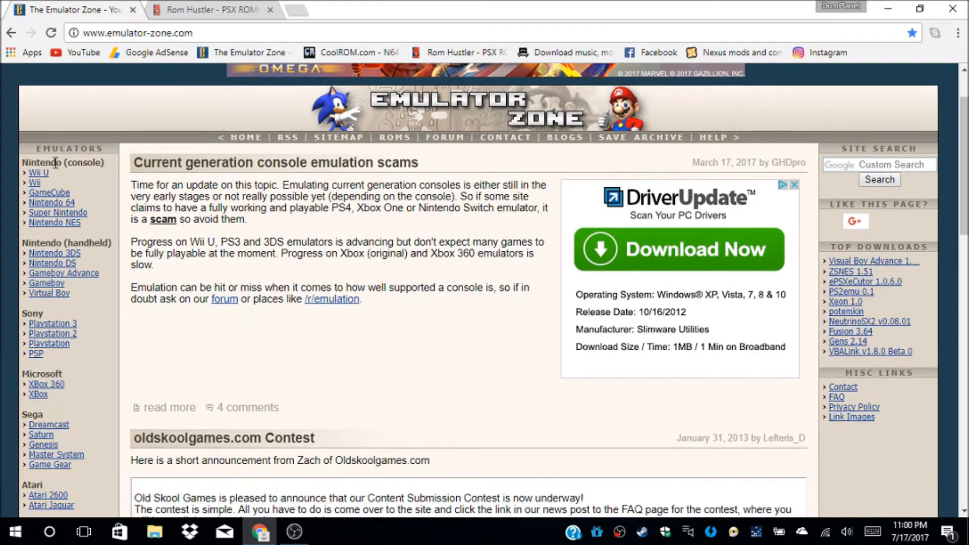
pyautogui.scroll(-3)
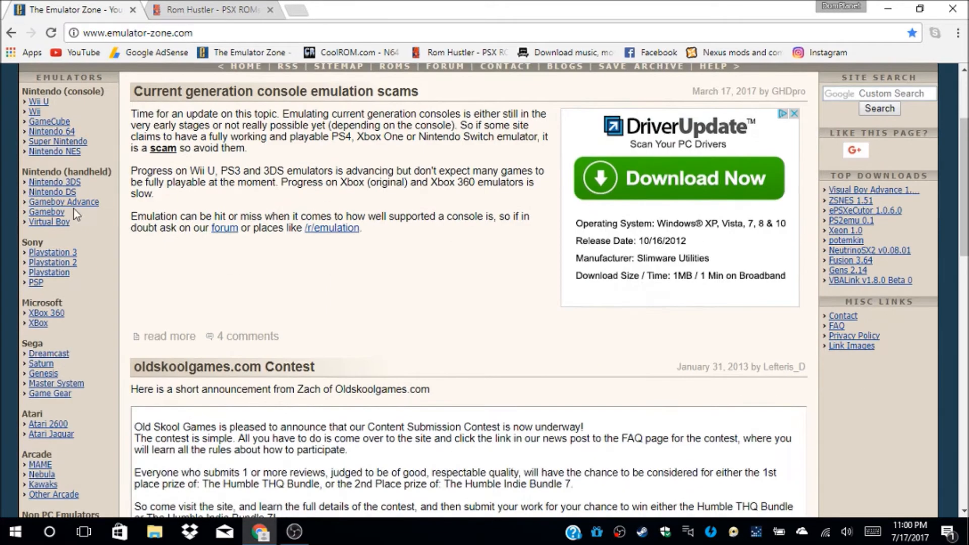
pyautogui.moveTo(61, 186)
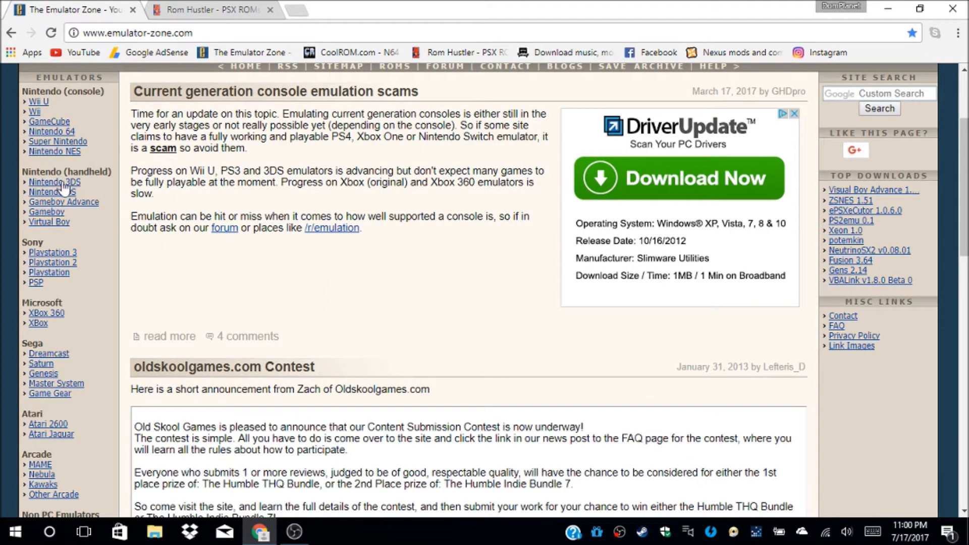
# Step: Download DeSmuME (64bit) 0.9.11 from Emulator Zone's Nintendo DS emulators page
pyautogui.click(52, 192)
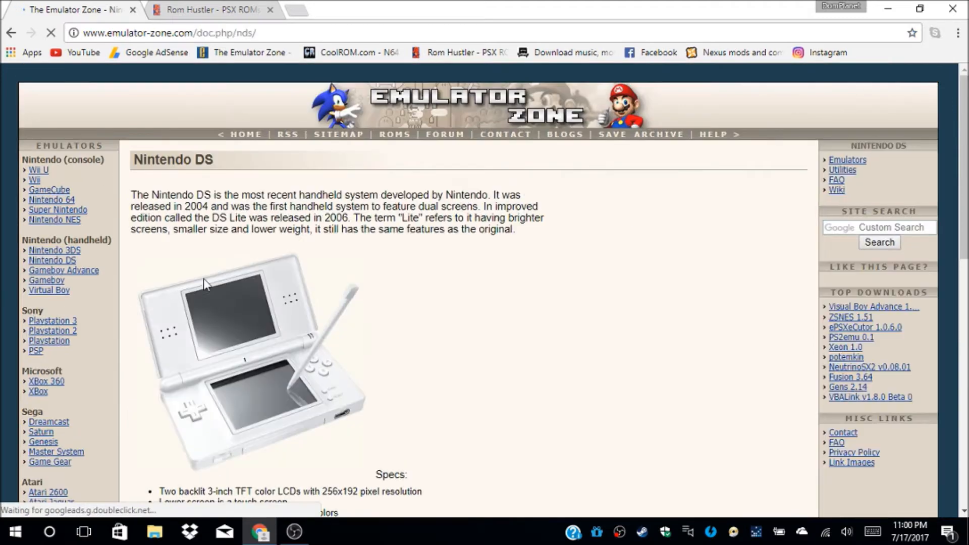
pyautogui.scroll(-3)
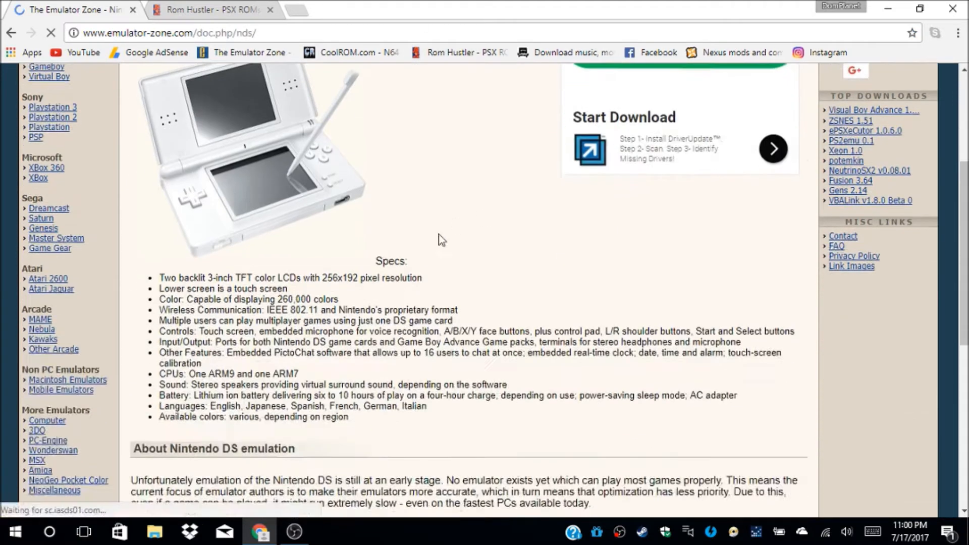
pyautogui.scroll(-3)
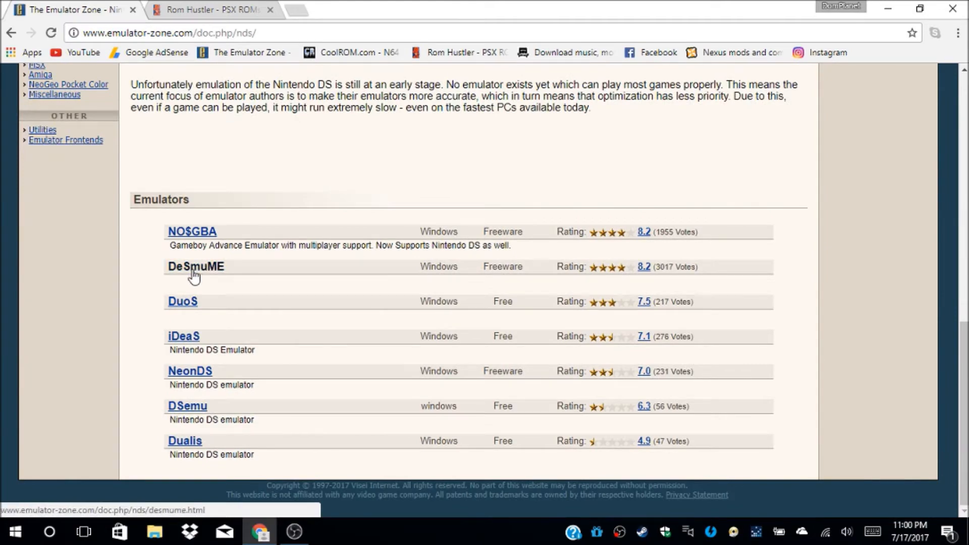
pyautogui.click(195, 266)
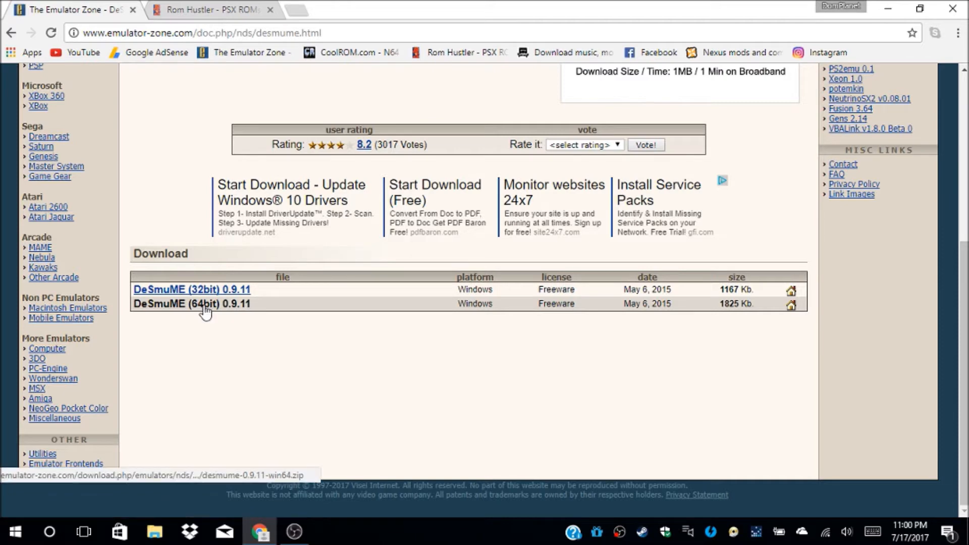
pyautogui.click(192, 304)
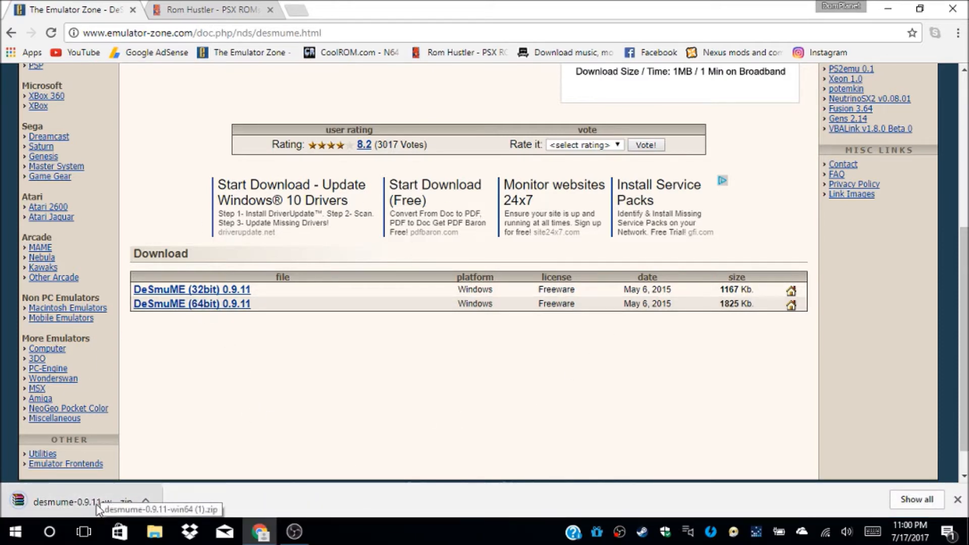
# Step: Open the downloaded desmume zip in WinRAR and dismiss the license purchase reminder
pyautogui.click(81, 502)
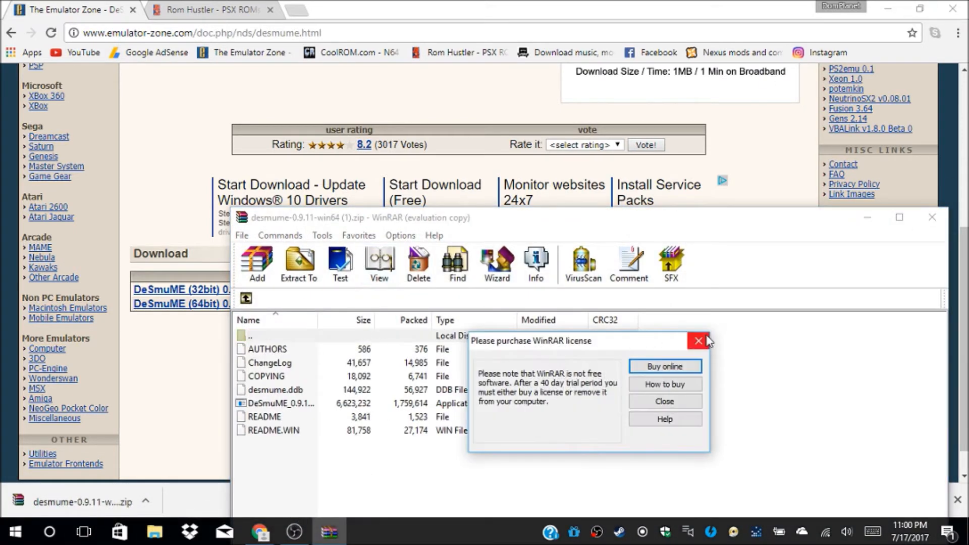
pyautogui.click(697, 341)
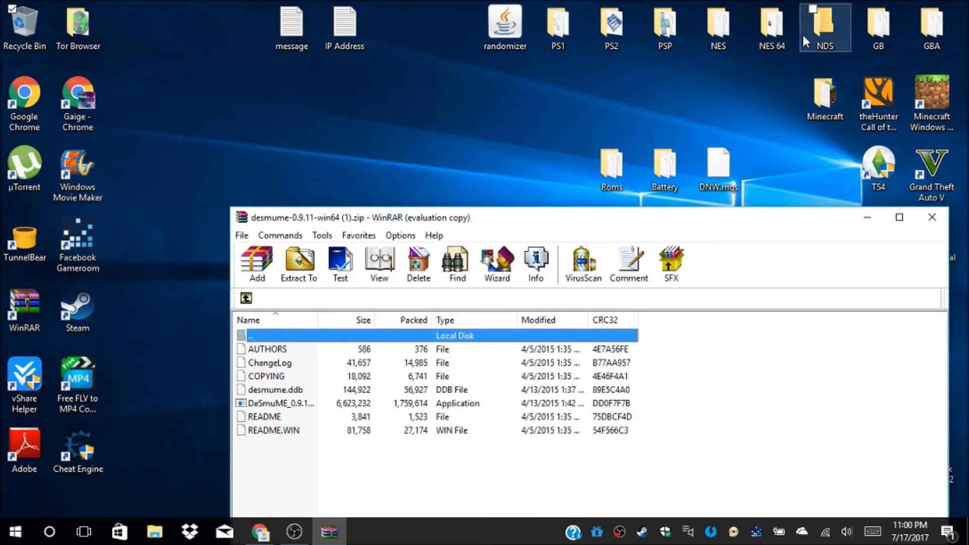
# Step: Extract all seven DeSmuME files into the NDS desktop folder and maximize that folder
pyautogui.moveTo(825, 28); pyautogui.dragTo(353, 146)
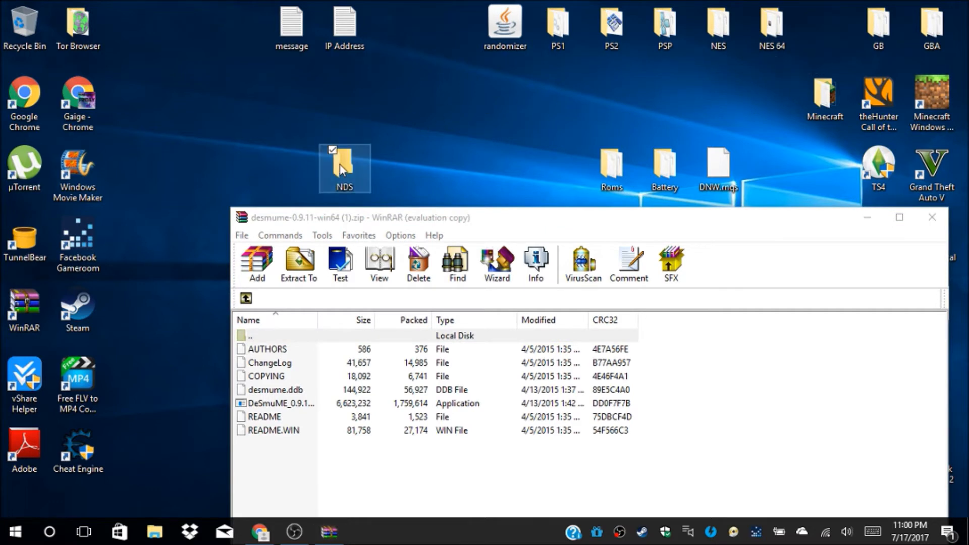
pyautogui.doubleClick(344, 165)
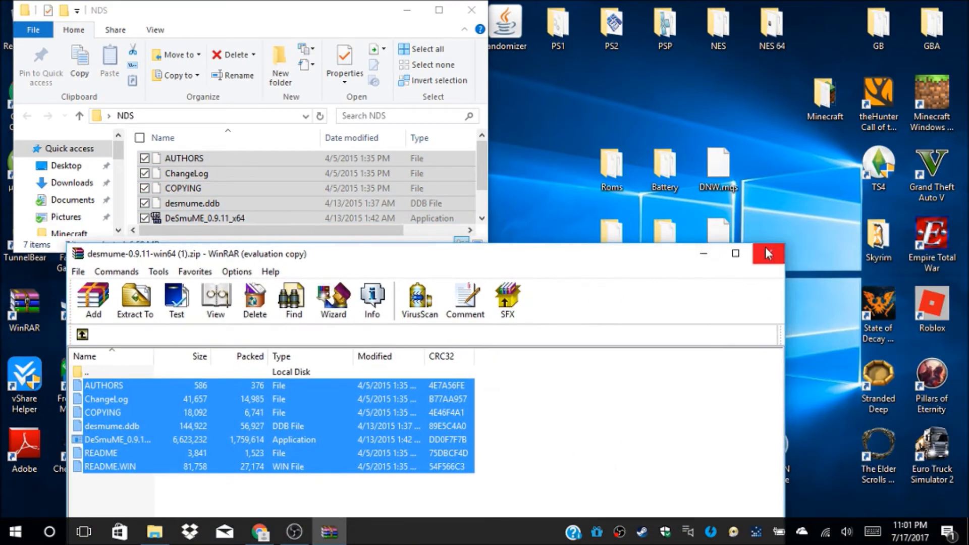
pyautogui.click(768, 253)
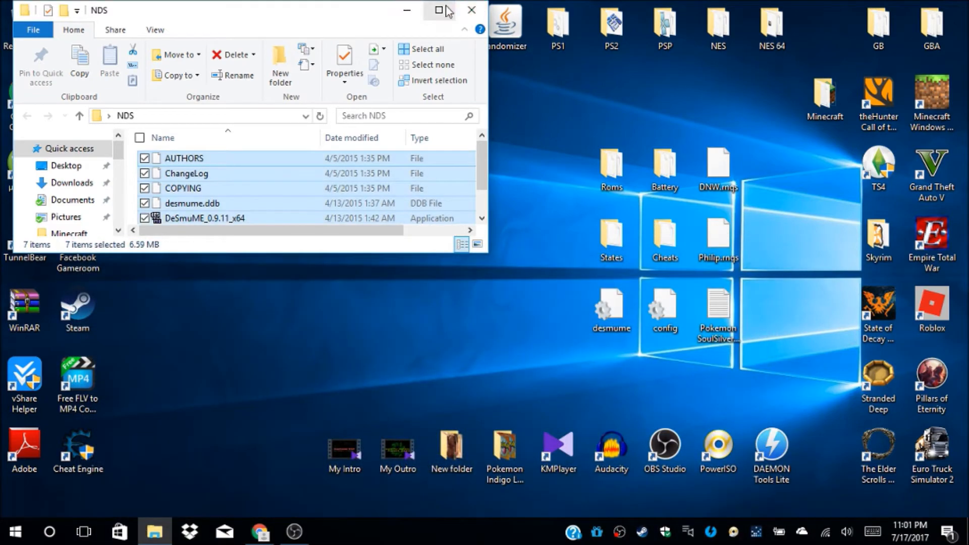
pyautogui.click(440, 11)
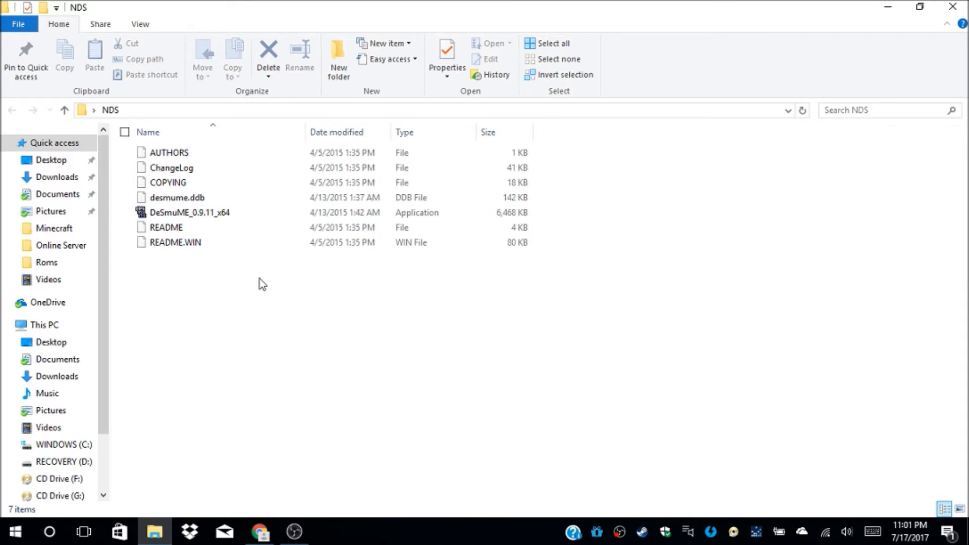
# Step: Create a 'Roms' subfolder inside NDS, then return to the Rom Hustler tab in Chrome
pyautogui.rightClick(259, 284)
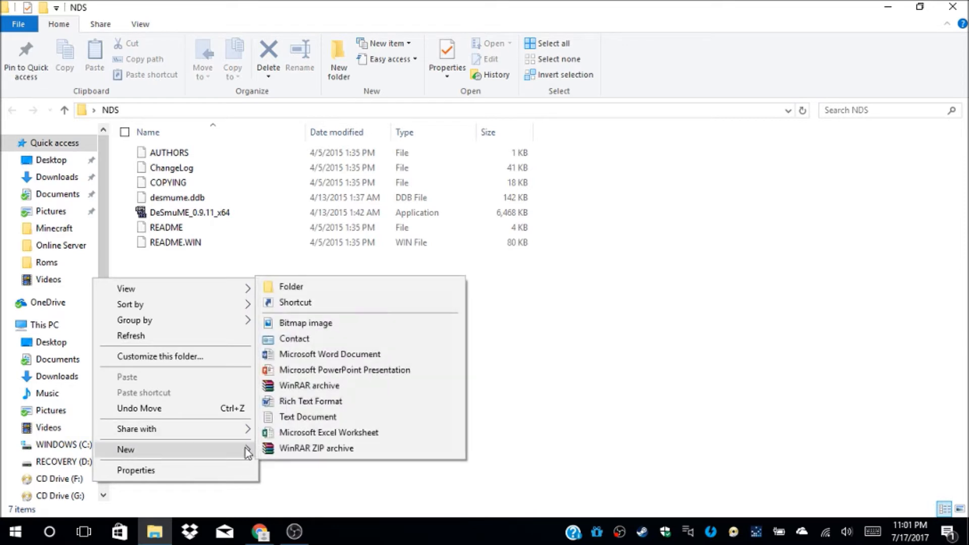
pyautogui.click(291, 286)
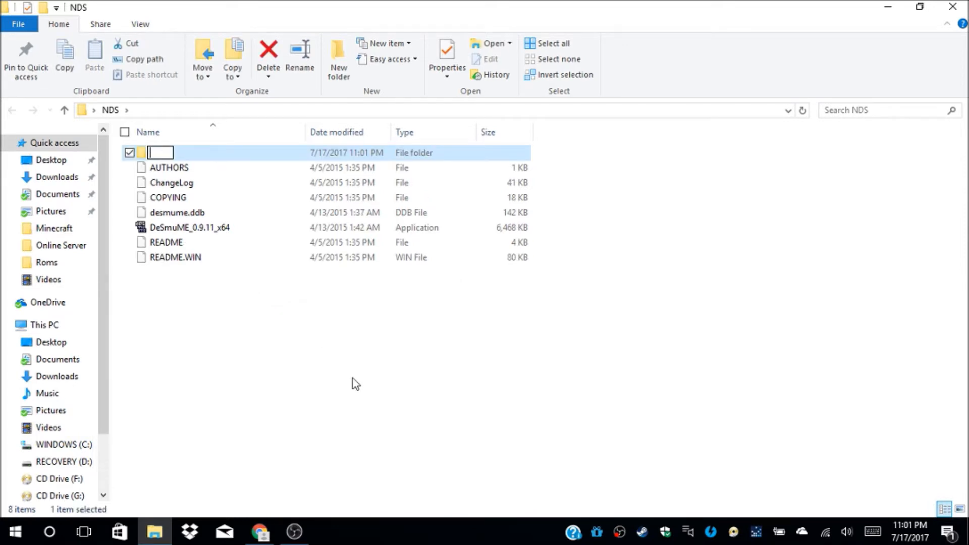
pyautogui.write('Roms')
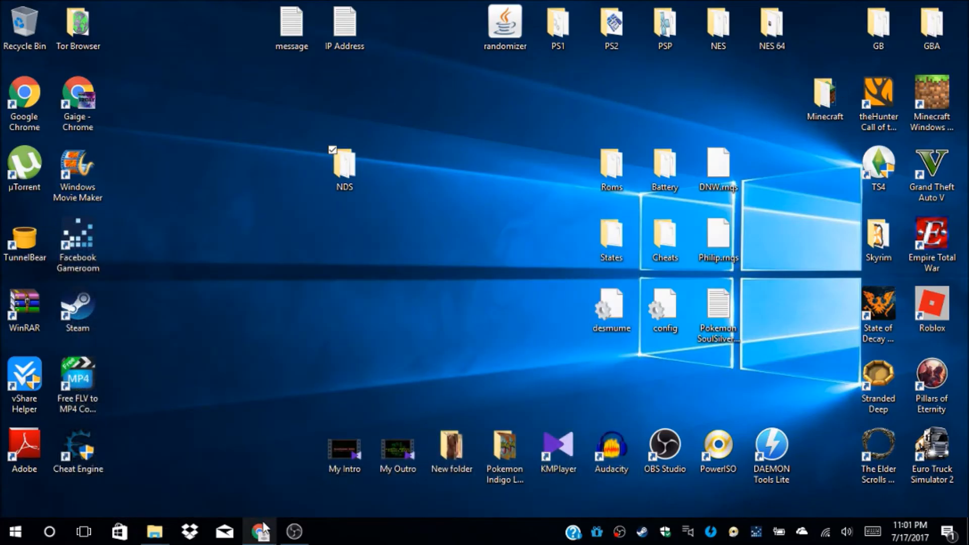
pyautogui.click(259, 532)
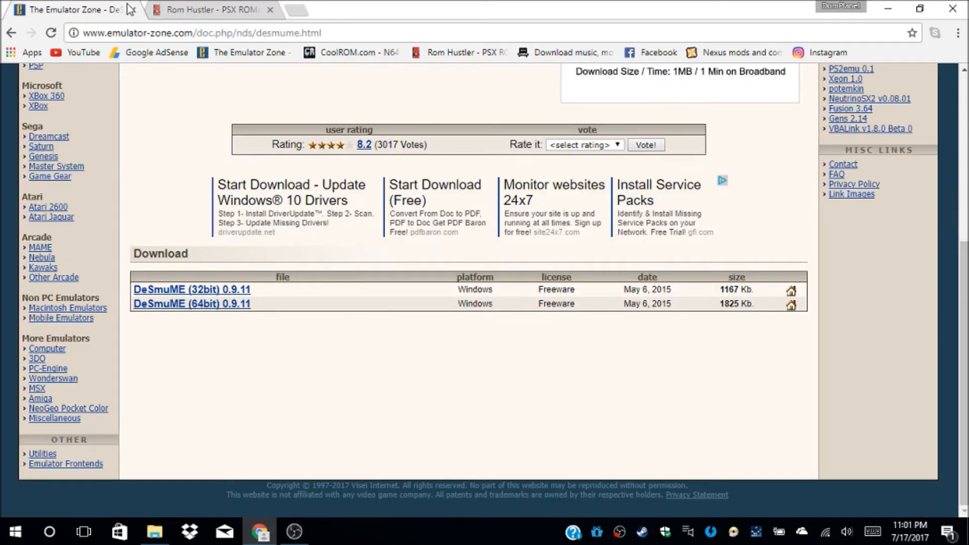
pyautogui.click(210, 9)
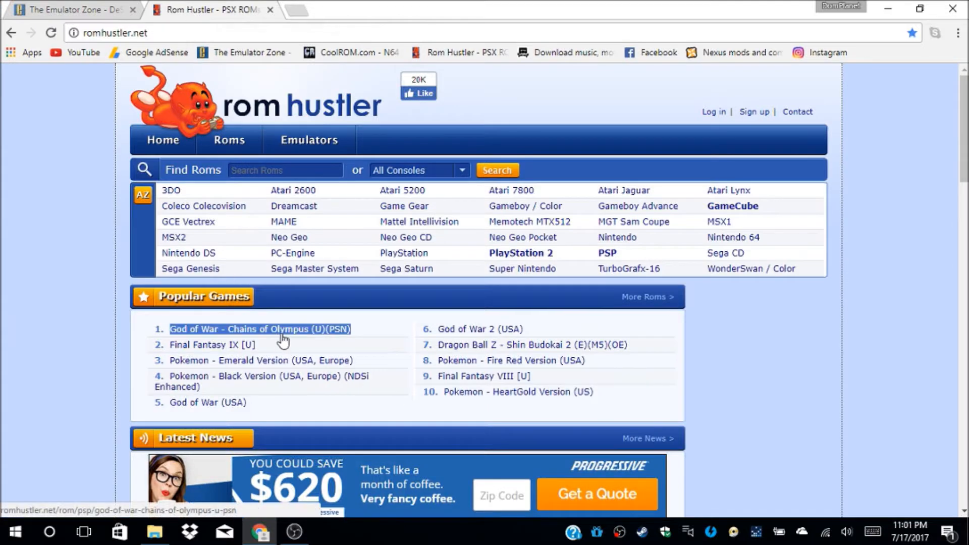
pyautogui.moveTo(283, 334)
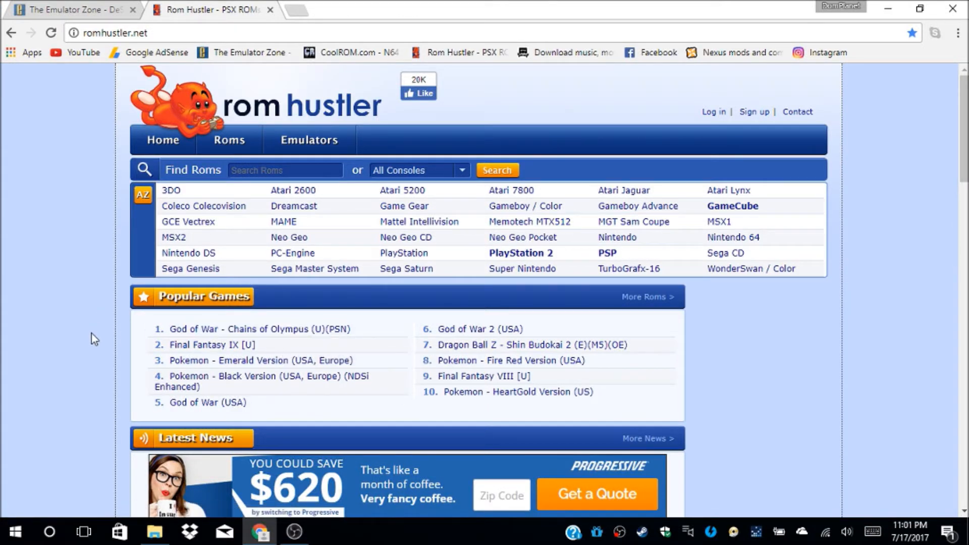
pyautogui.moveTo(61, 335)
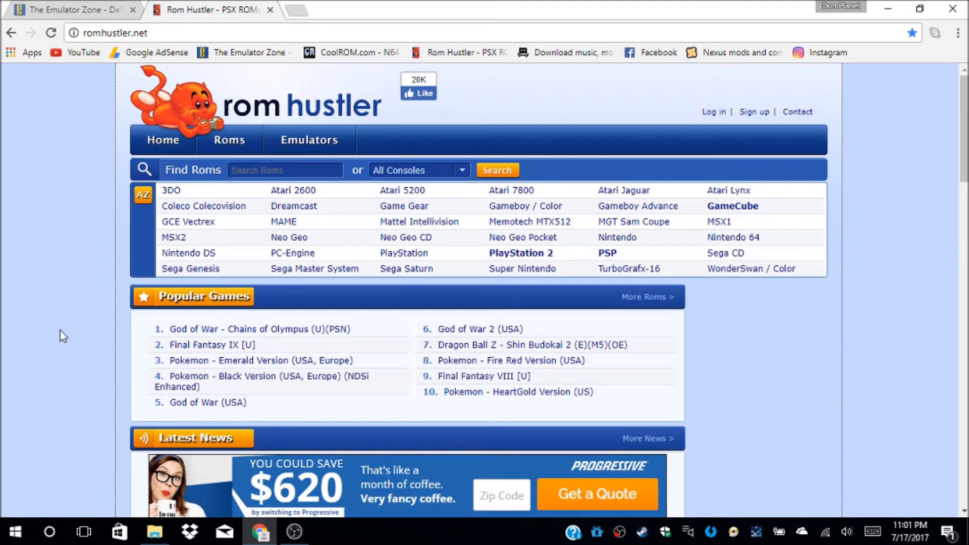
pyautogui.moveTo(18, 347)
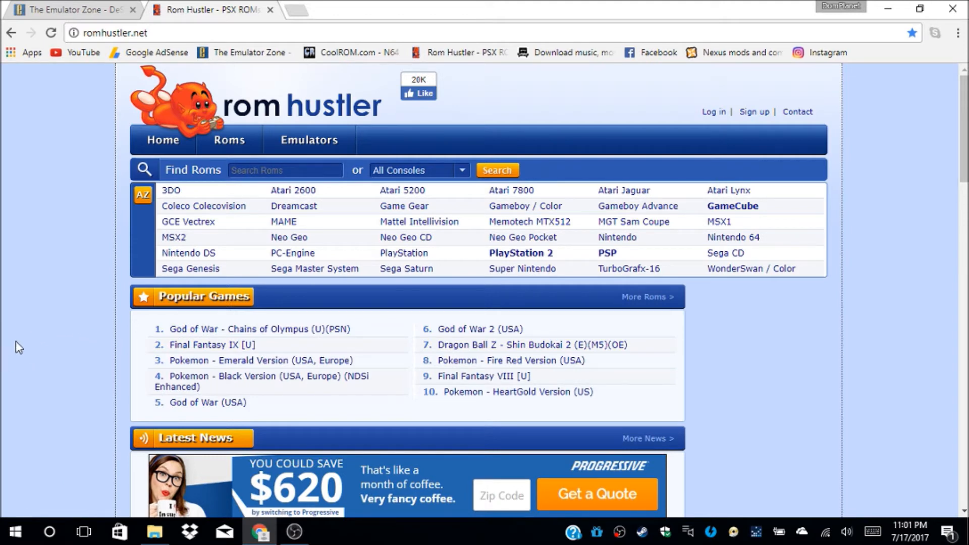
# Step: Open Pokemon - HeartGold Version (US) from Rom Hustler's Nintendo DS ROM list
pyautogui.scroll(-3)
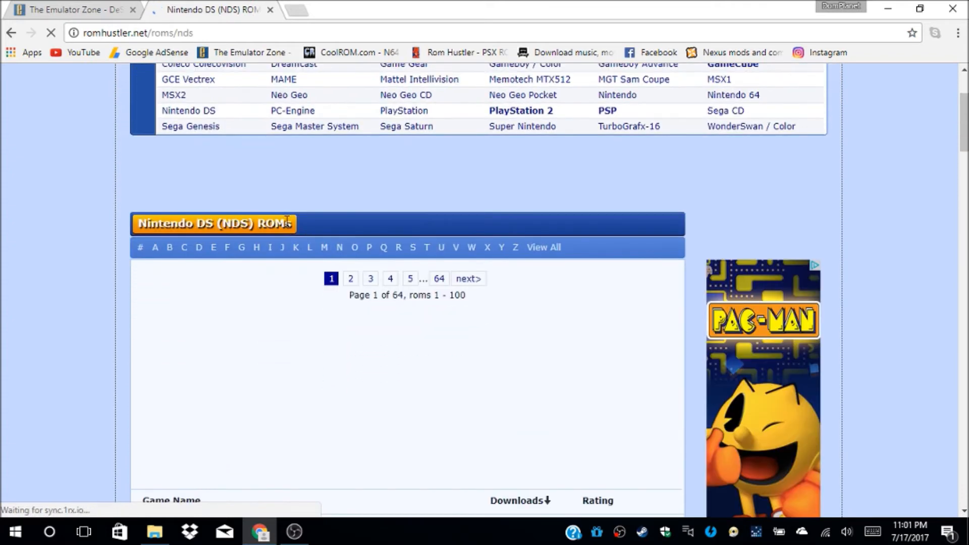
pyautogui.scroll(-3)
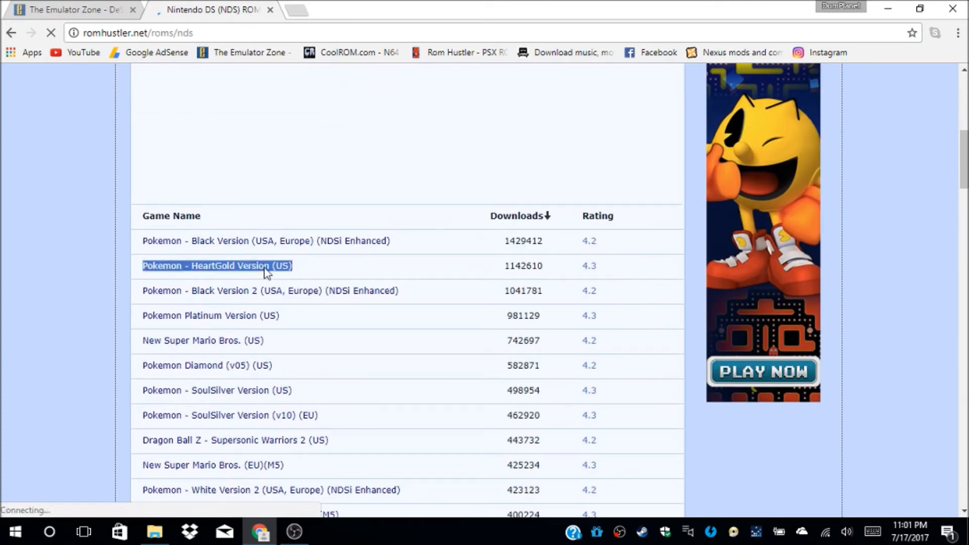
pyautogui.click(217, 266)
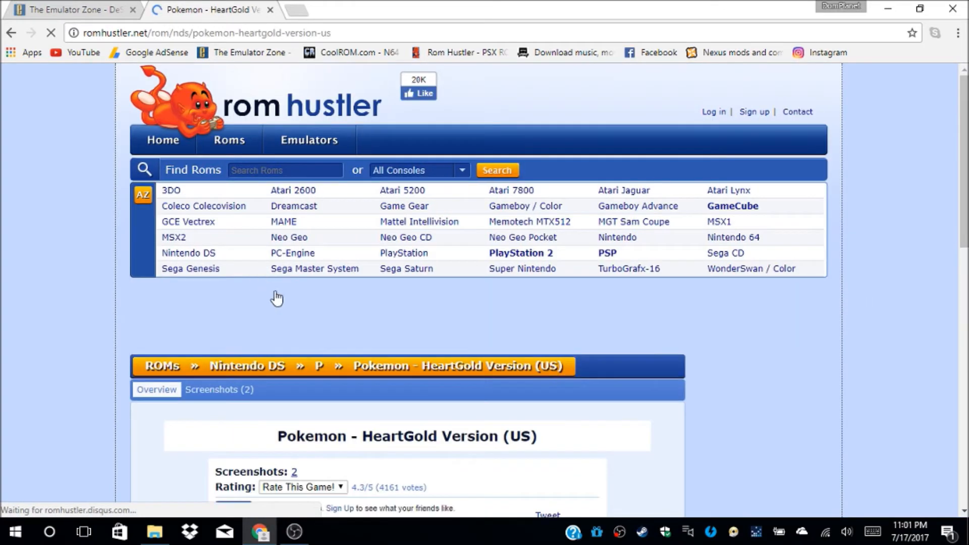
# Step: Follow 'Click here to download this rom' to the HeartGold Downloading ROM page
pyautogui.scroll(-3)
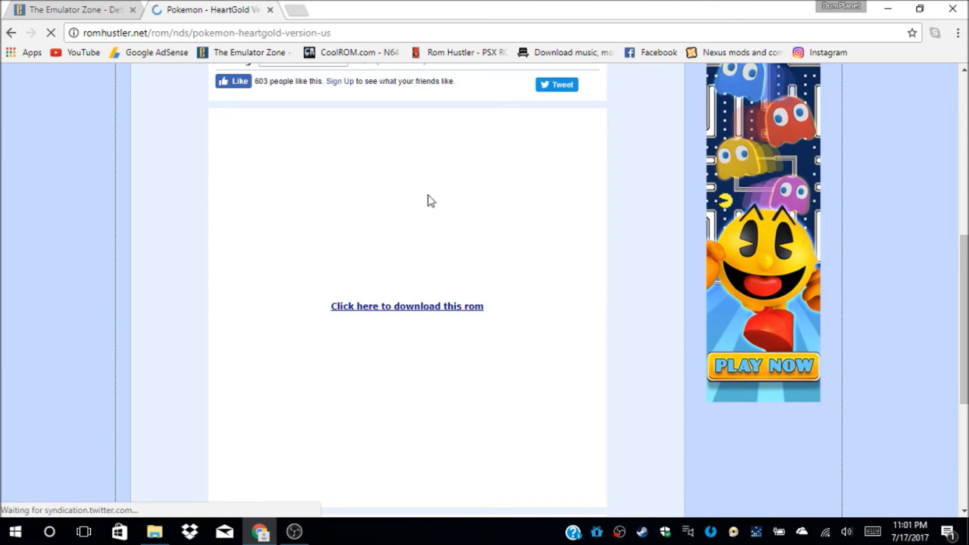
pyautogui.moveTo(441, 231)
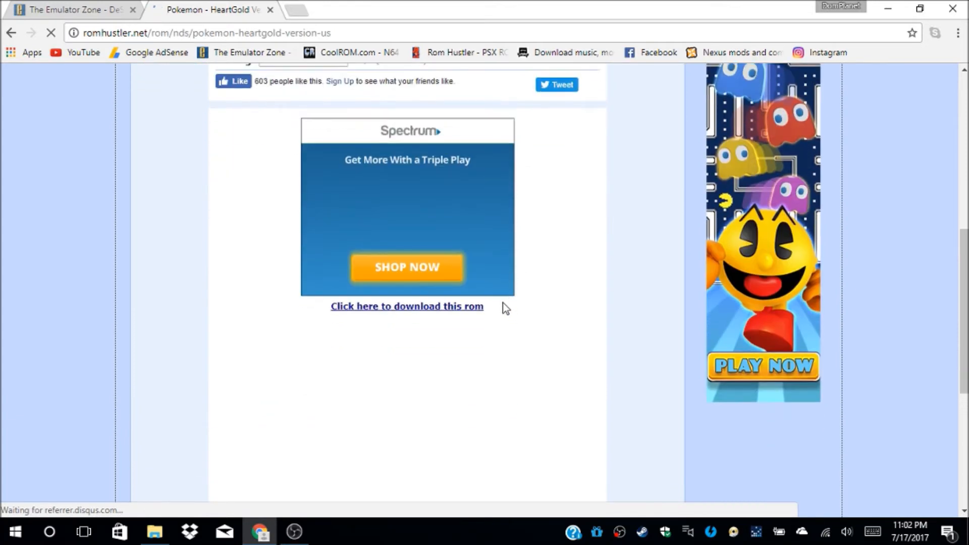
pyautogui.click(407, 306)
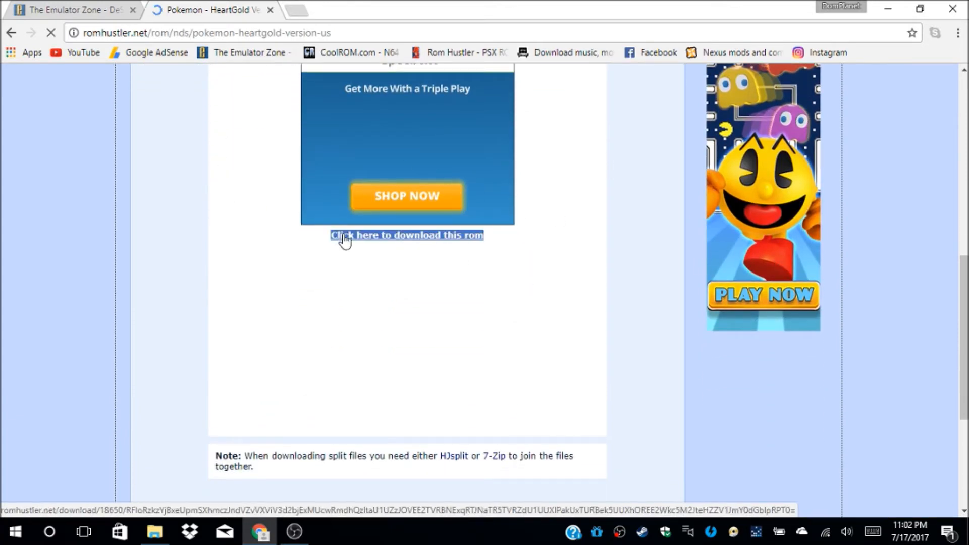
pyautogui.click(407, 235)
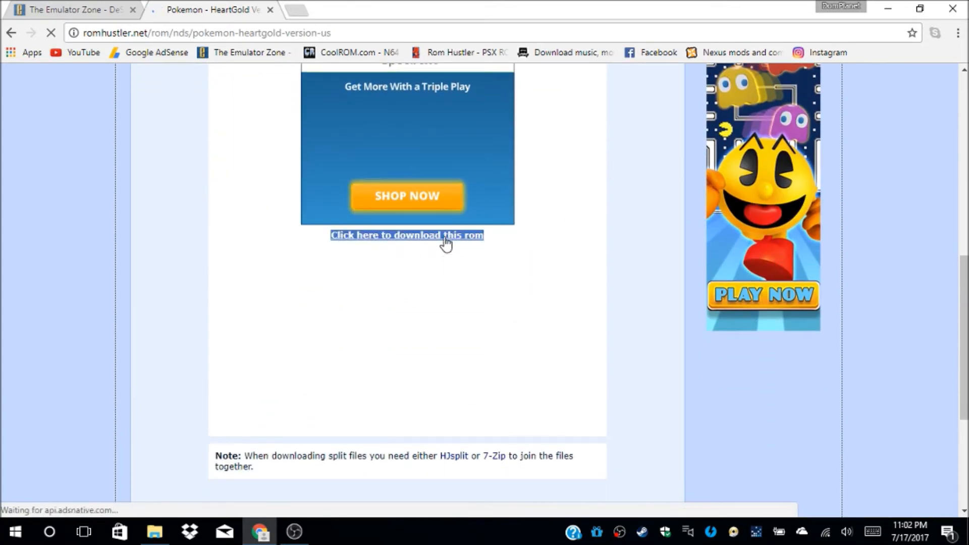
pyautogui.click(407, 235)
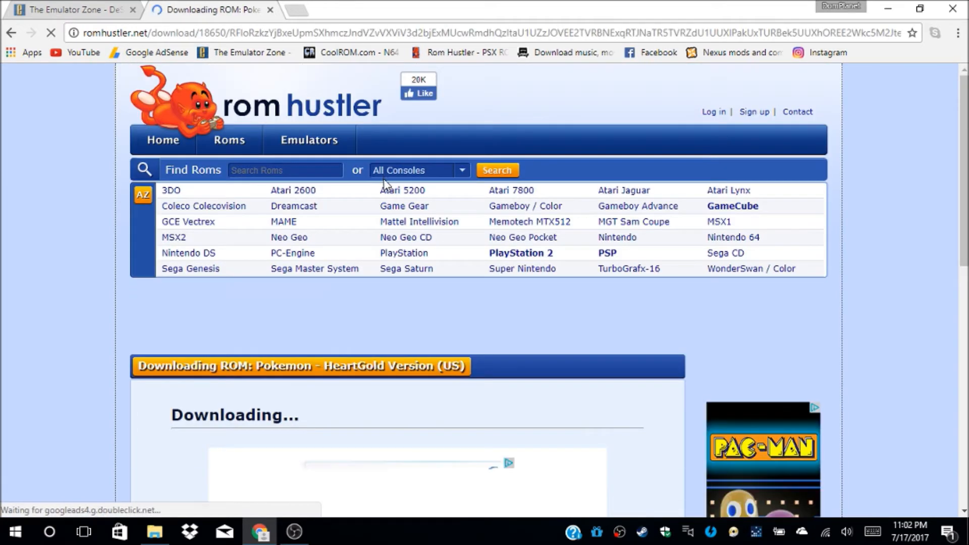
# Step: Scroll the HeartGold Downloading ROM page while waiting for the download link
pyautogui.scroll(-3)
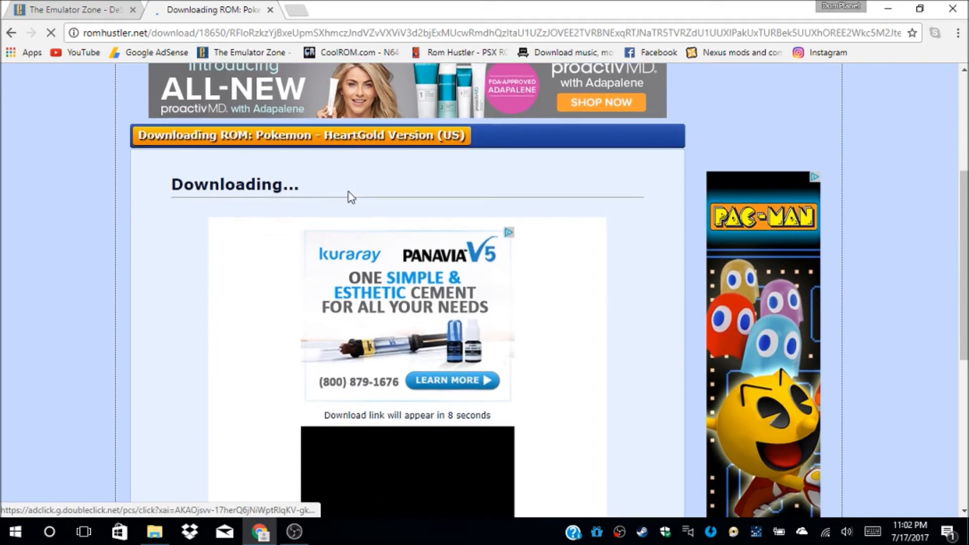
pyautogui.scroll(-3)
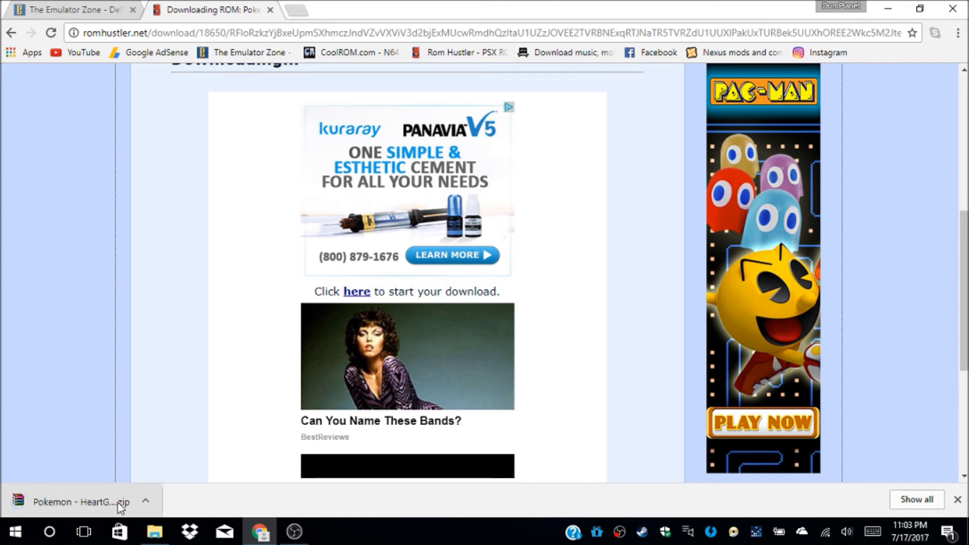
# Step: Move the HeartGold .nds ROM from the zip into Roms, then select DeSmuME_0.9.11_x64
pyautogui.click(74, 501)
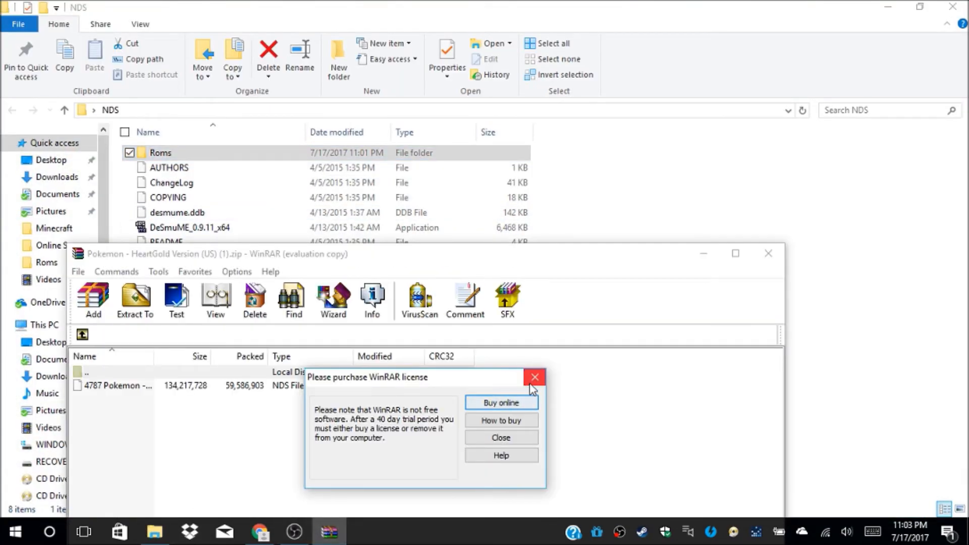
pyautogui.click(534, 377)
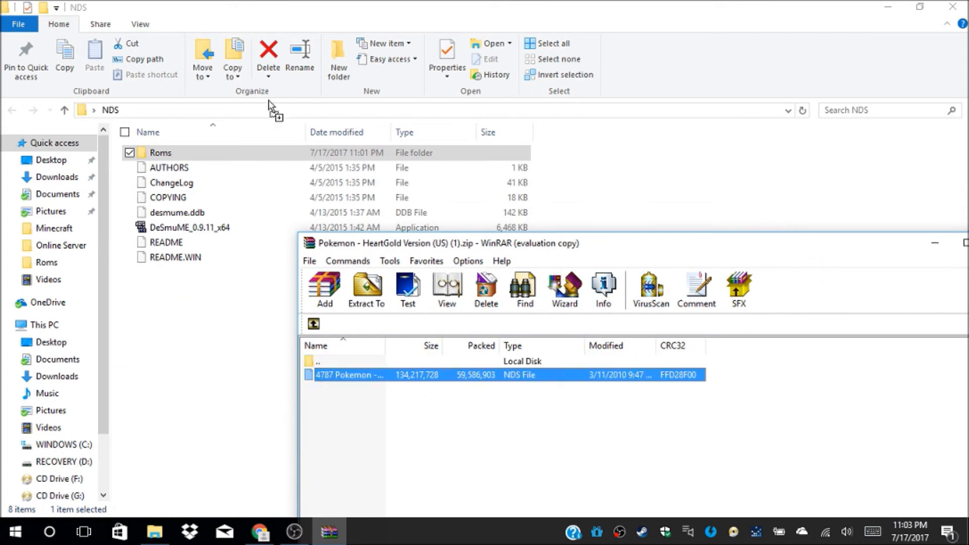
pyautogui.click(366, 287)
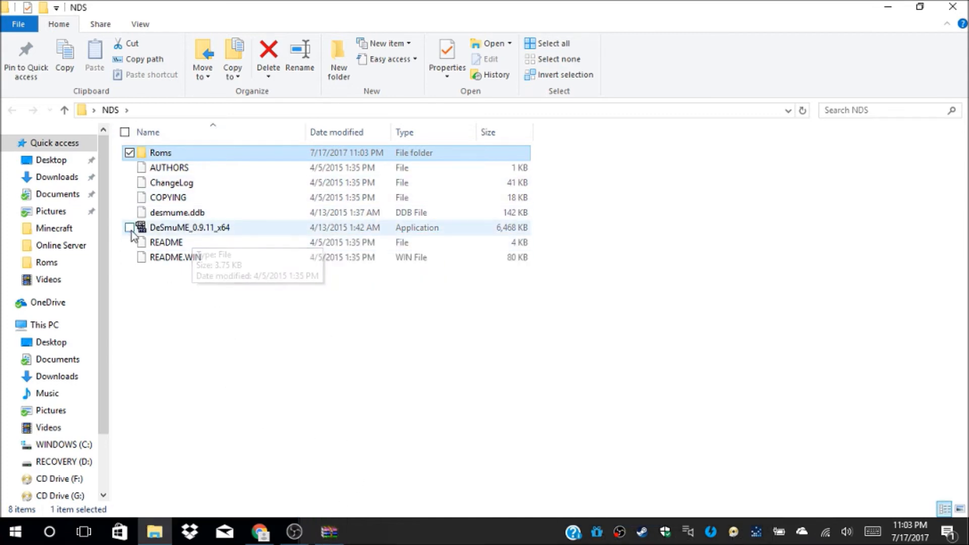
pyautogui.click(129, 228)
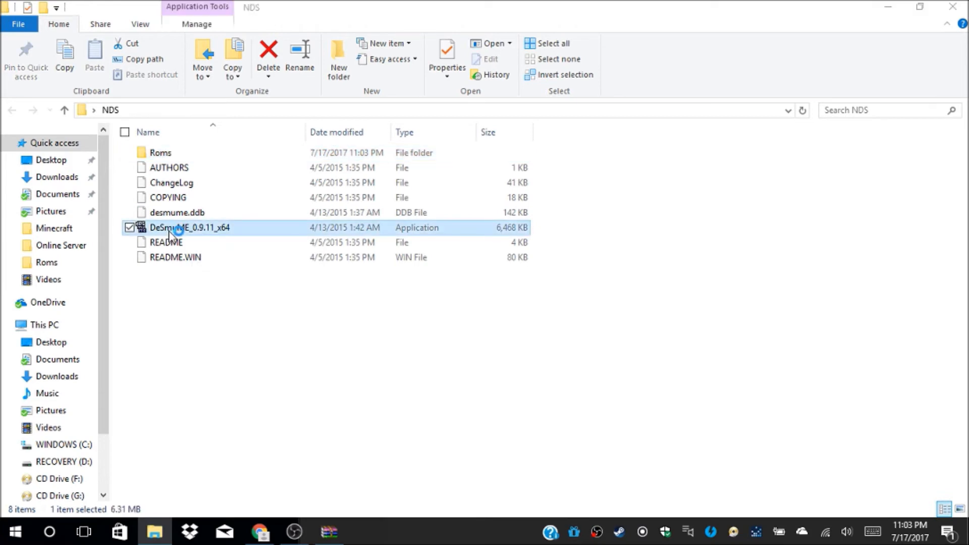
# Step: Launch DeSmuME_0.9.11_x64 and load the Pokemon HeartGold Version (US) ROM from Roms
pyautogui.doubleClick(190, 227)
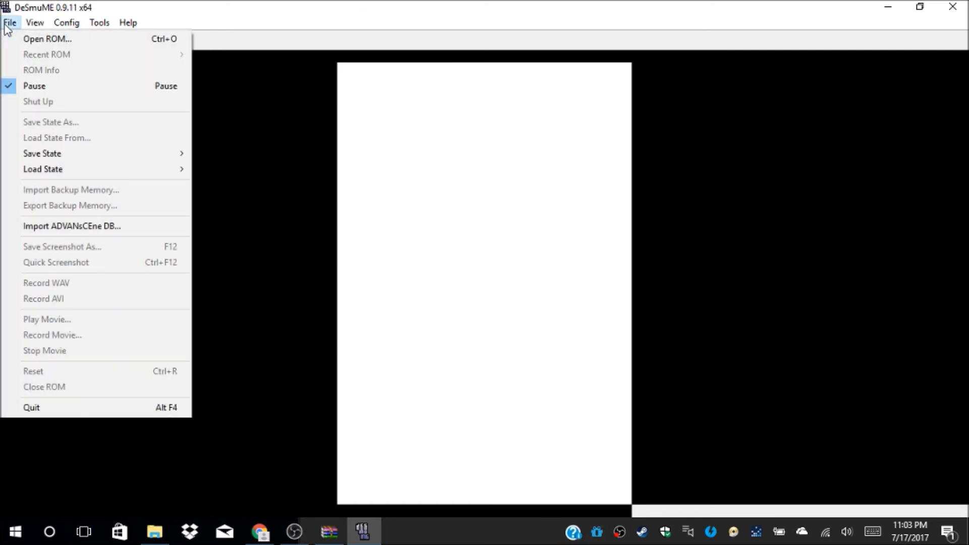
pyautogui.moveTo(43, 169)
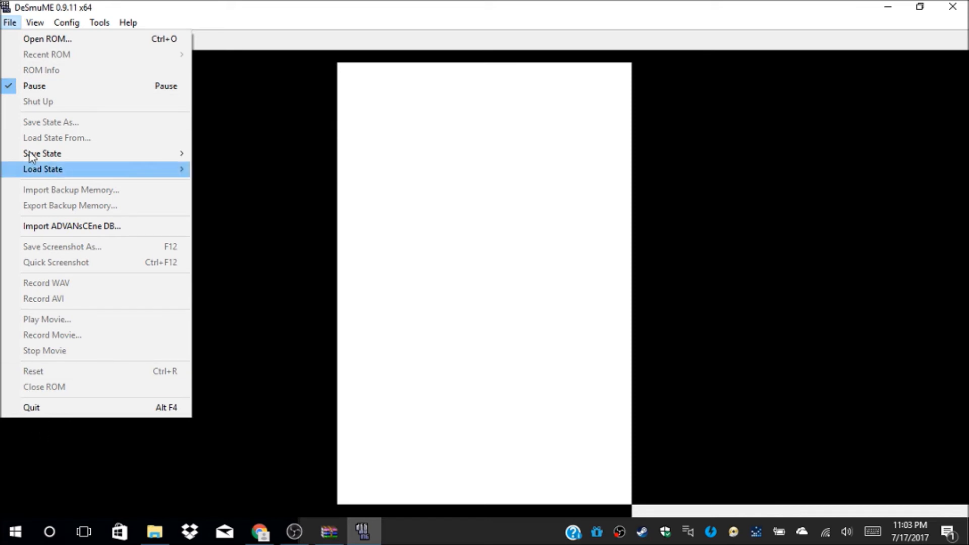
pyautogui.click(48, 38)
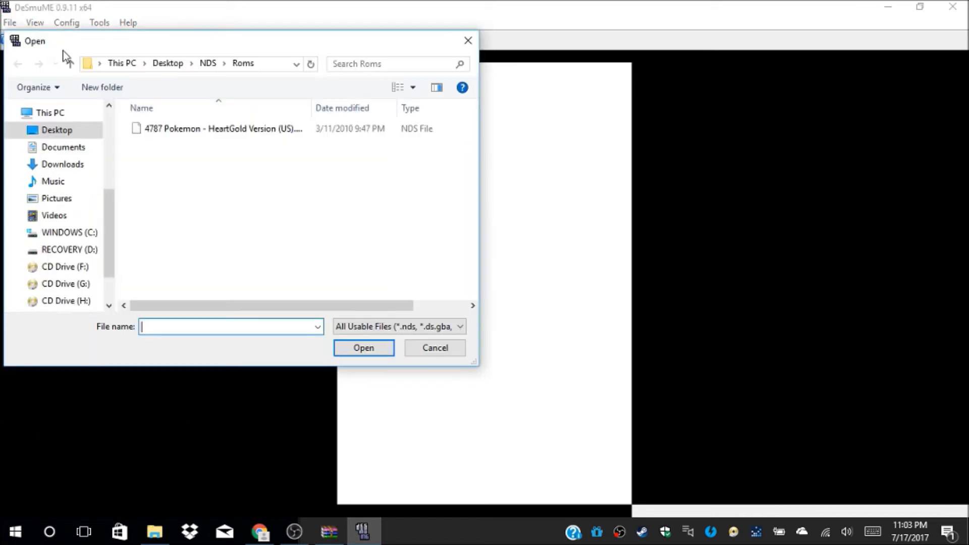
pyautogui.click(222, 128)
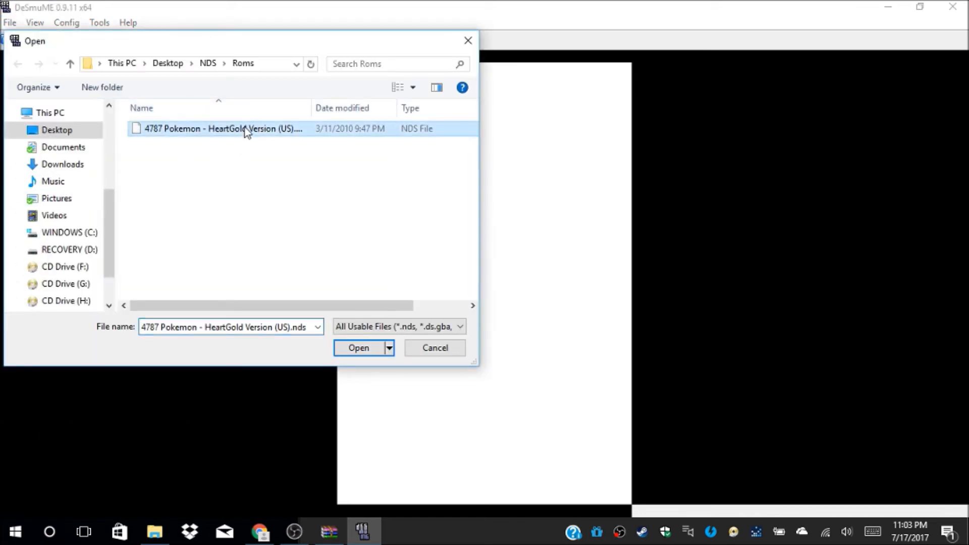
pyautogui.click(358, 347)
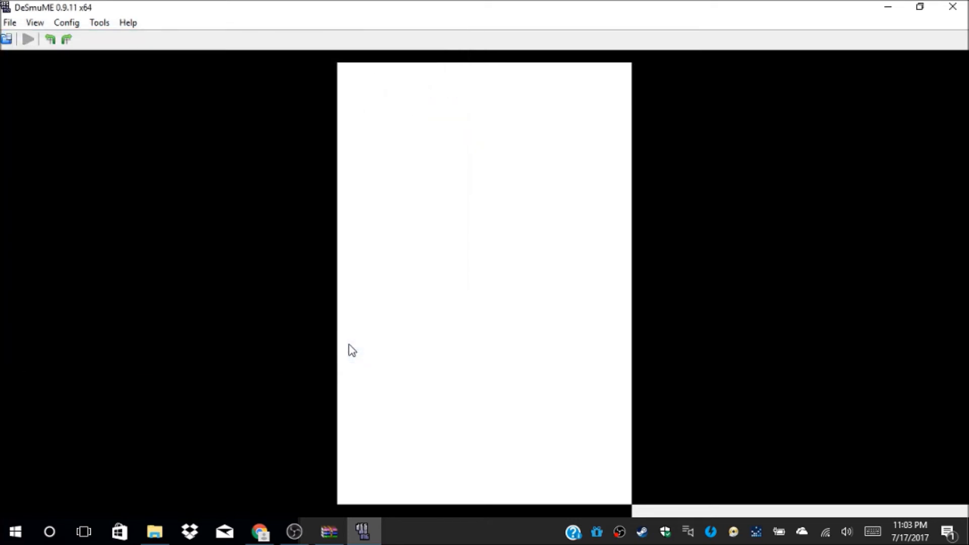
pyautogui.click(29, 39)
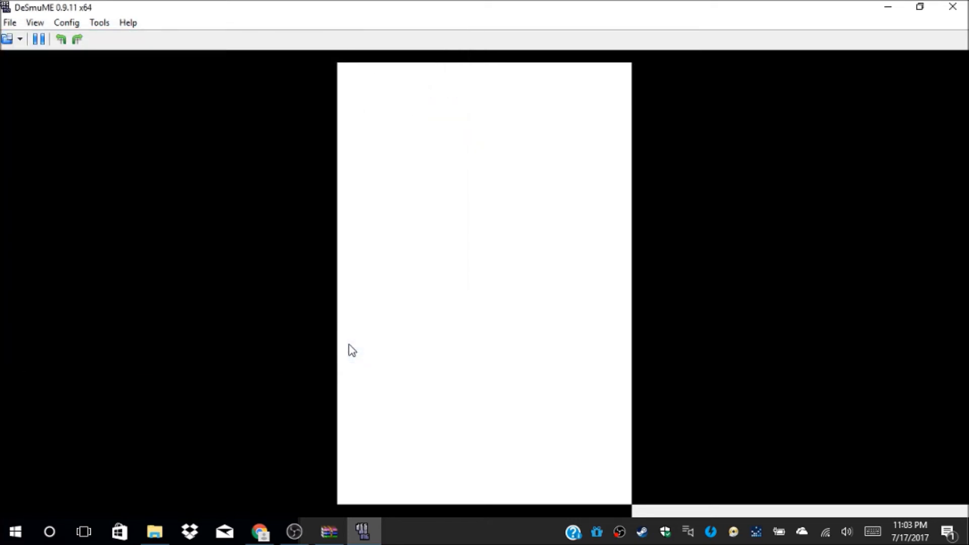